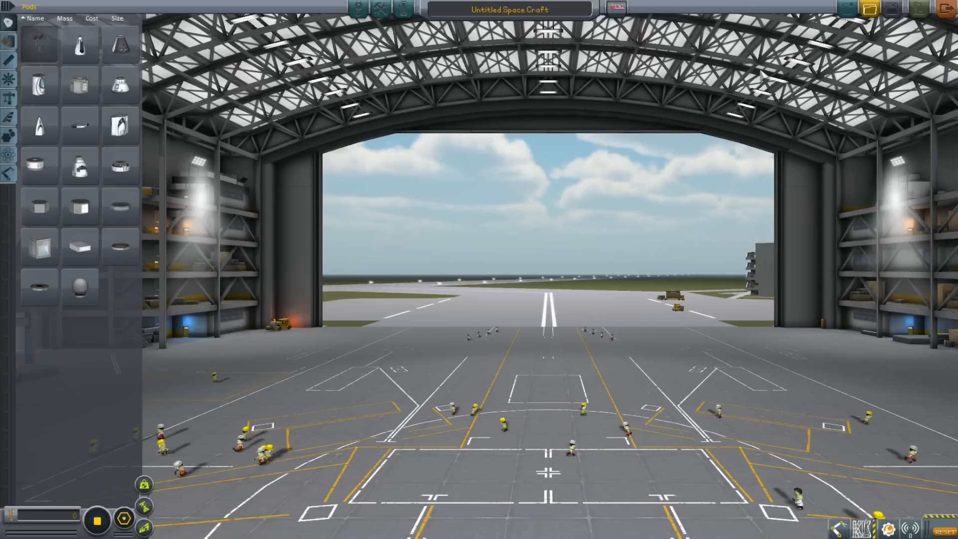
Step: Show the saved SPH craft list scrolled down to the VTOL Interceptor entries
{"action": "left_click", "coordinate": [867, 7]}
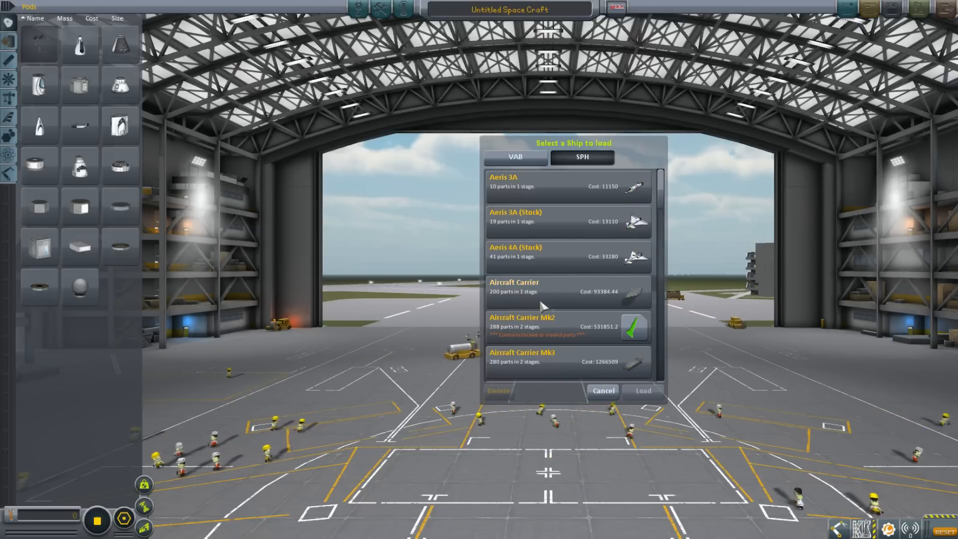
{"action": "scroll", "scroll_direction": "down", "scroll_amount": 3}
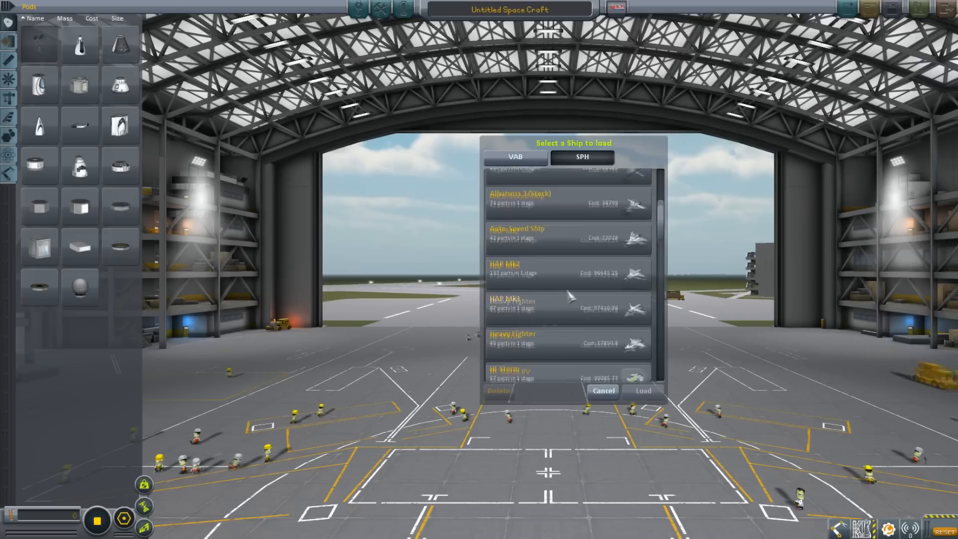
{"action": "scroll", "scroll_direction": "down", "scroll_amount": 3}
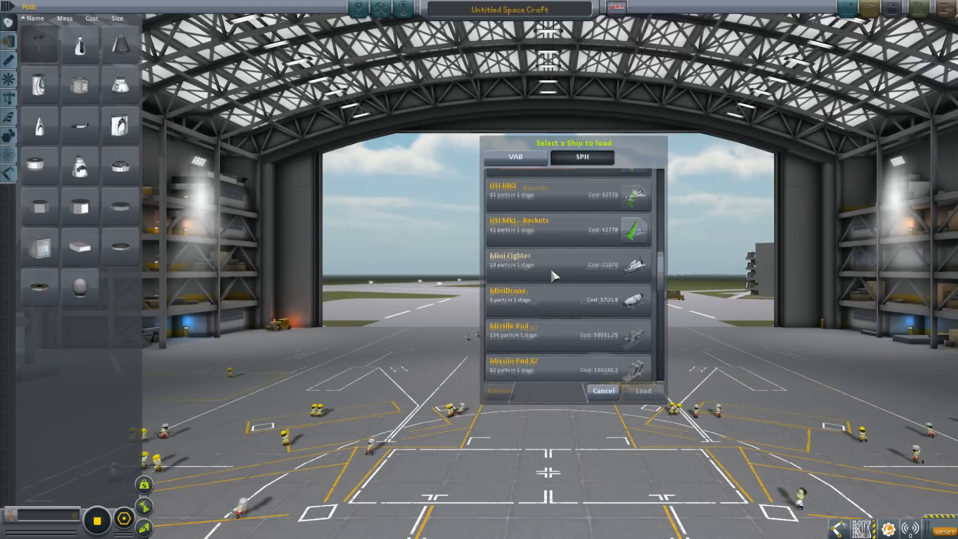
{"action": "scroll", "scroll_direction": "down", "scroll_amount": 3}
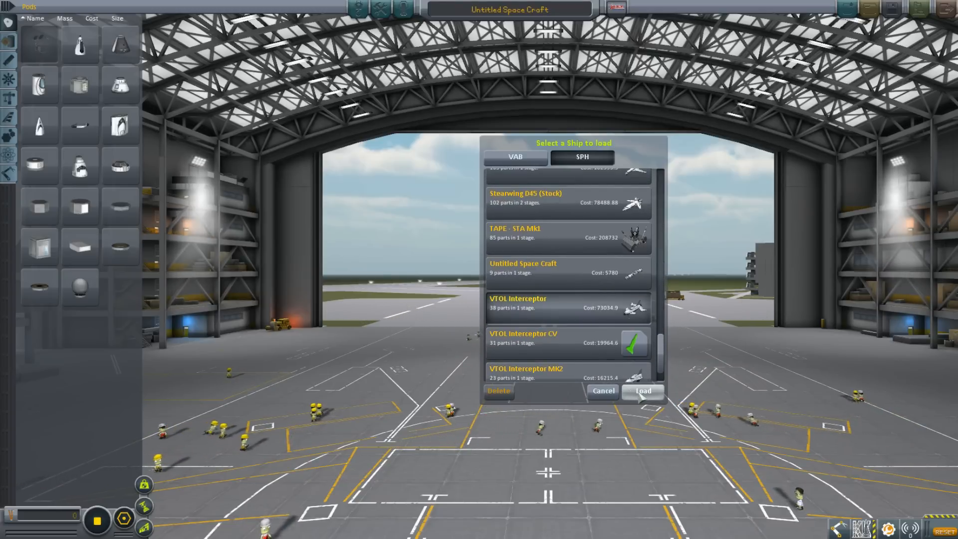
{"action": "left_click", "coordinate": [641, 391]}
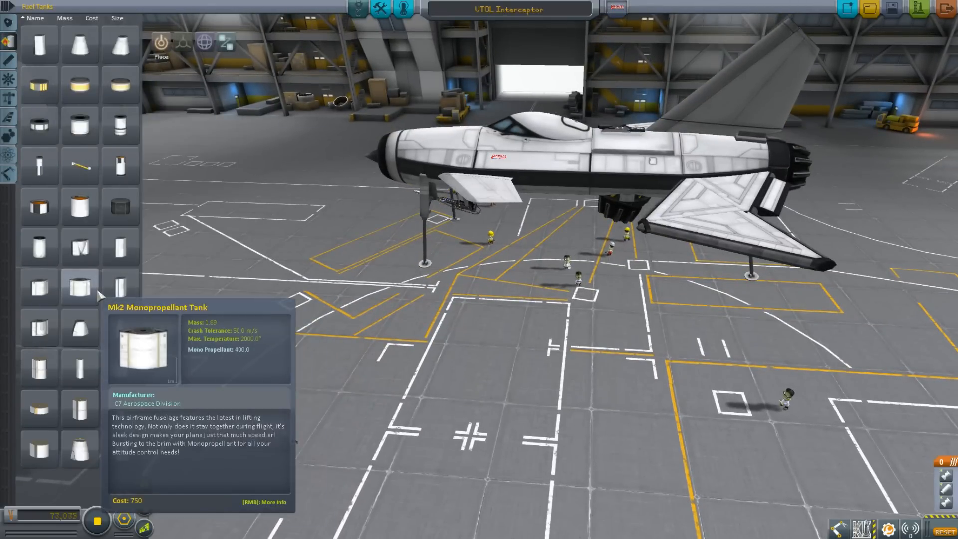
{"action": "mouse_move", "coordinate": [38, 286]}
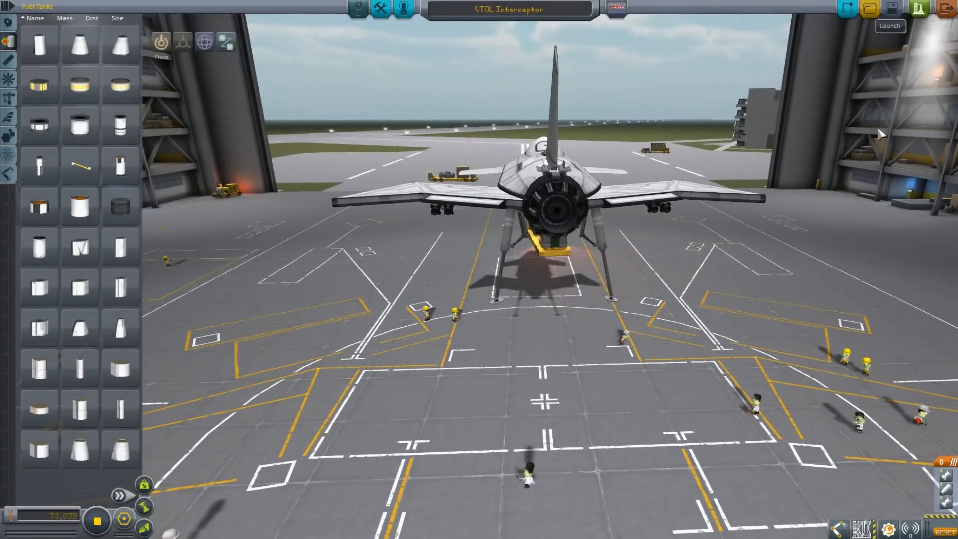
{"action": "left_click", "coordinate": [889, 26]}
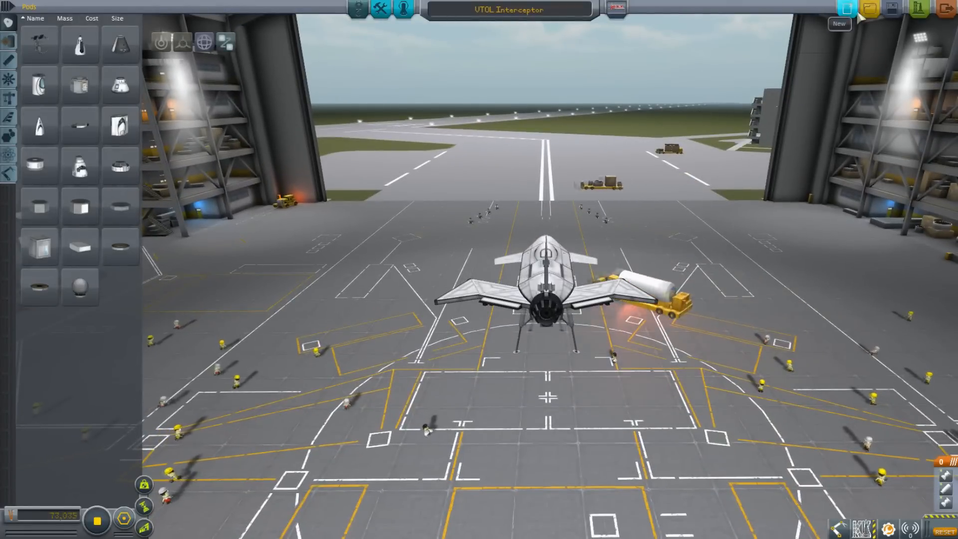
Step: Reopen the saved SPH craft list and scroll well down through the spaceplane entries
{"action": "left_click", "coordinate": [869, 8]}
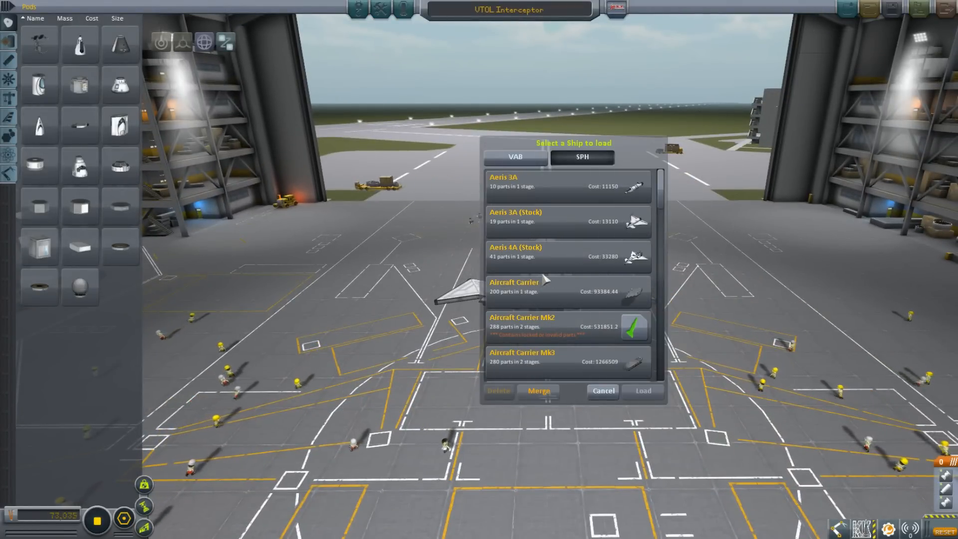
{"action": "scroll", "scroll_direction": "down", "scroll_amount": 3}
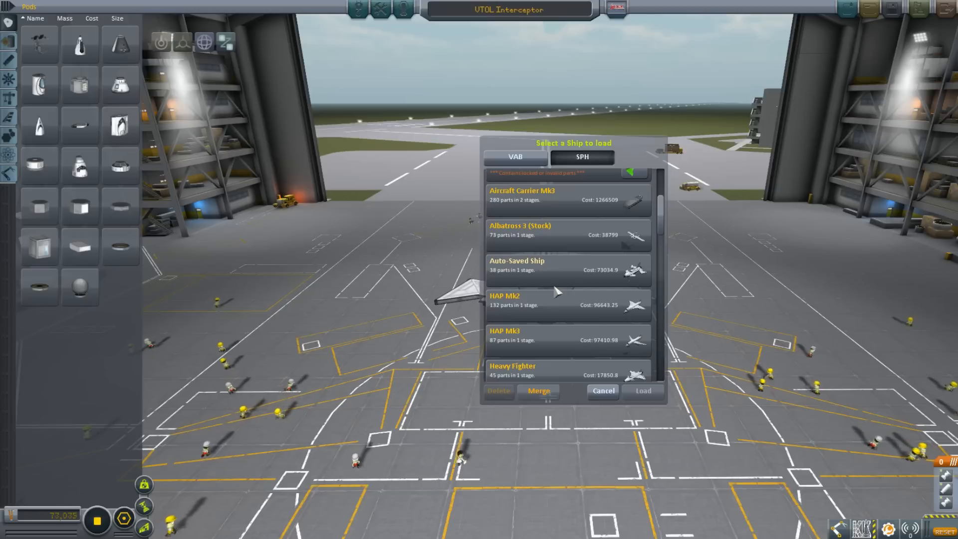
{"action": "scroll", "scroll_direction": "down", "scroll_amount": 3}
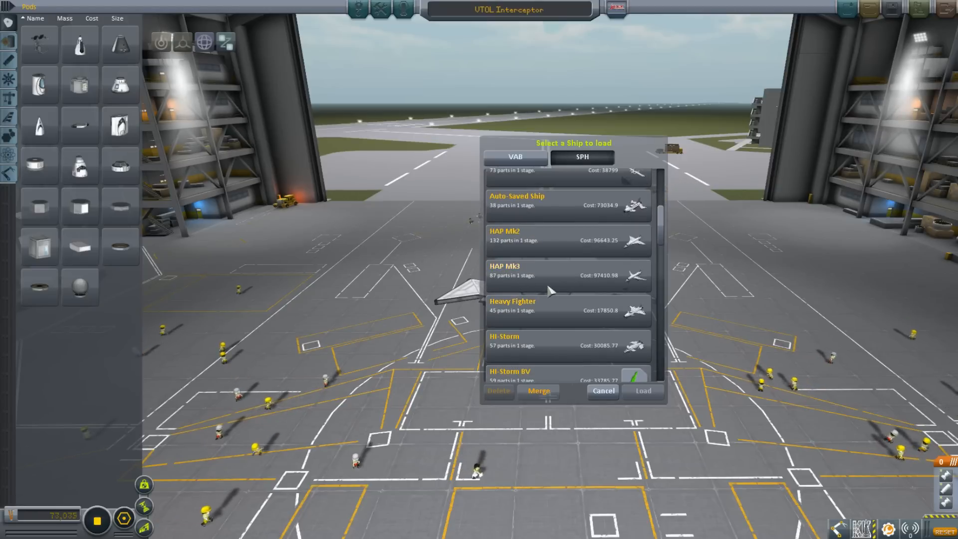
{"action": "scroll", "scroll_direction": "down", "scroll_amount": 3}
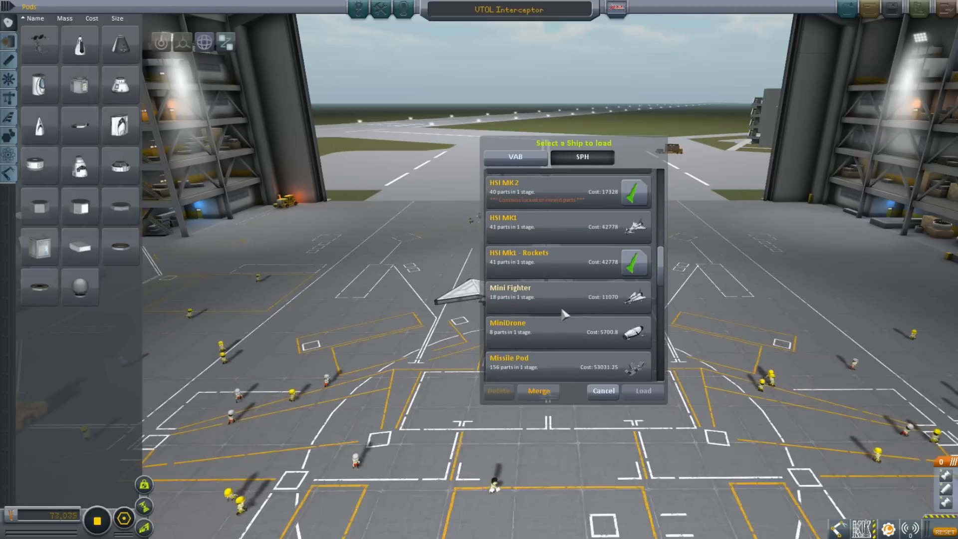
{"action": "scroll", "scroll_direction": "down", "scroll_amount": 3}
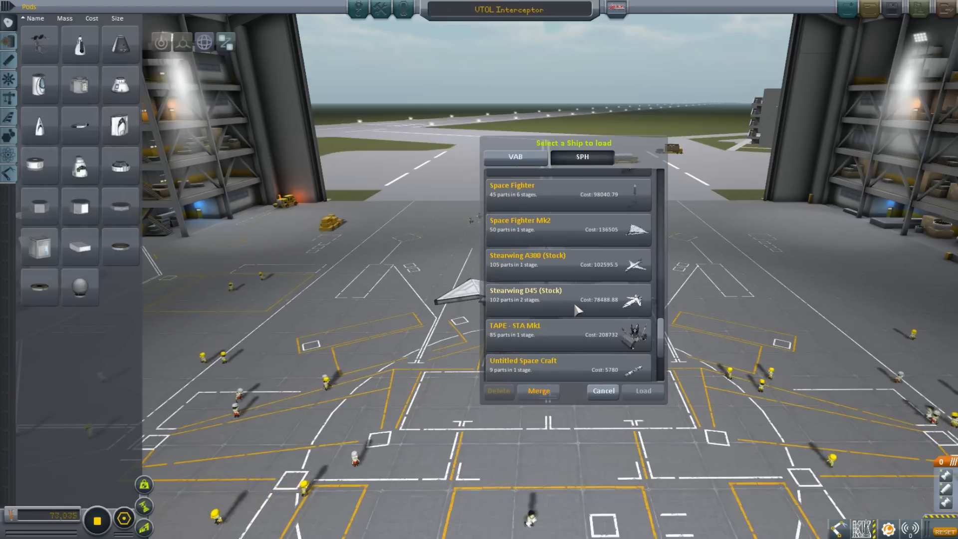
{"action": "scroll", "scroll_direction": "down", "scroll_amount": 3}
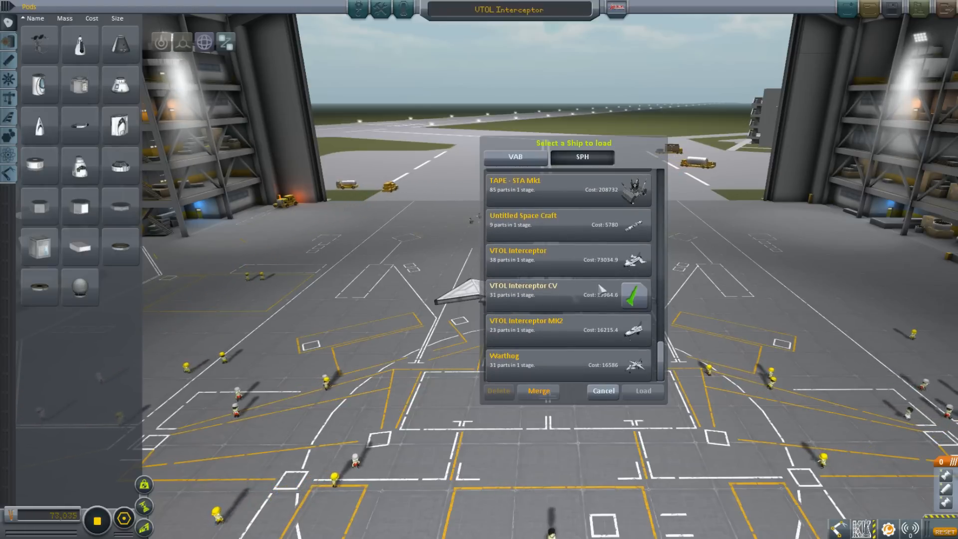
{"action": "scroll", "scroll_direction": "down", "scroll_amount": 3}
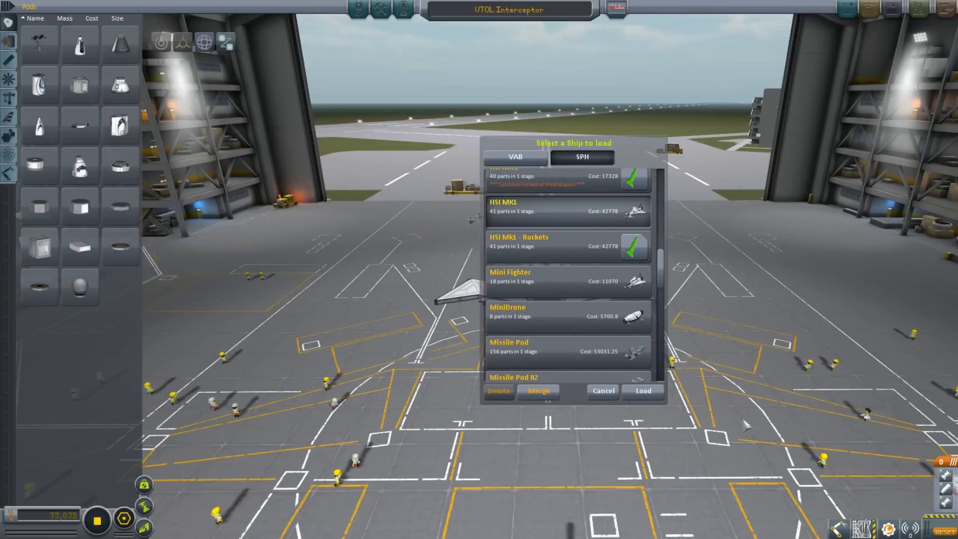
{"action": "mouse_move", "coordinate": [543, 257]}
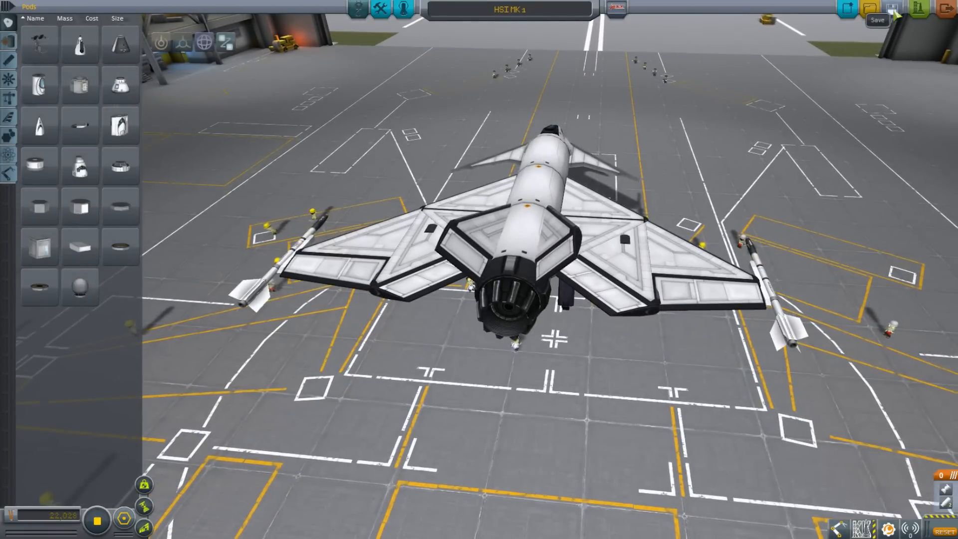
Step: Save the HSI MK1 design after showing it in the hangar
{"action": "left_click", "coordinate": [910, 9]}
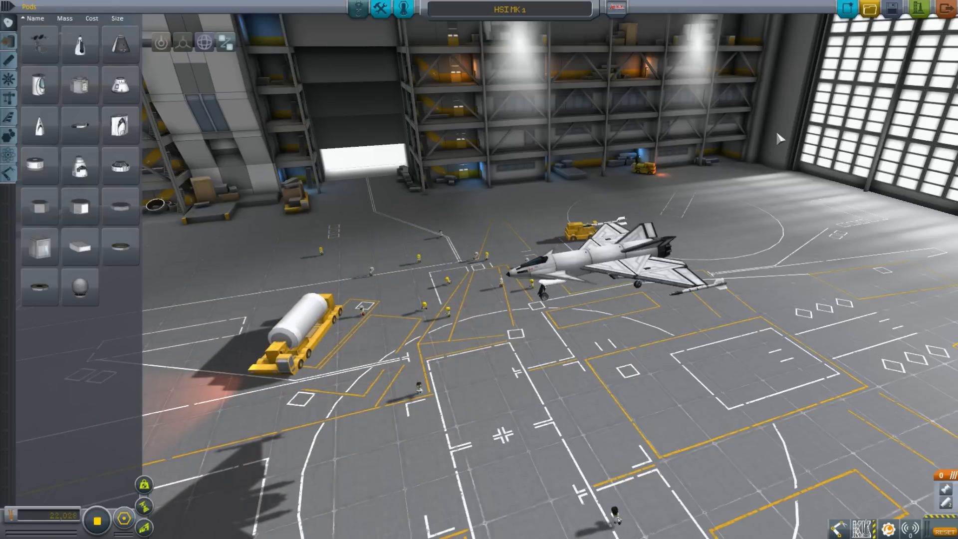
Step: Load the Hi-Storm from the saved SPH list, replacing the HSI MK1 in the hangar
{"action": "left_click", "coordinate": [886, 9]}
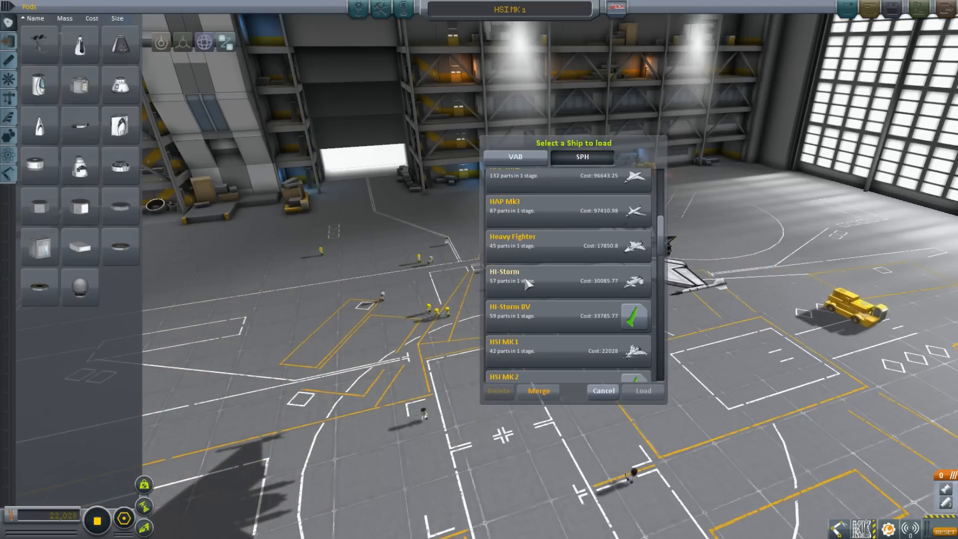
{"action": "left_click", "coordinate": [526, 276]}
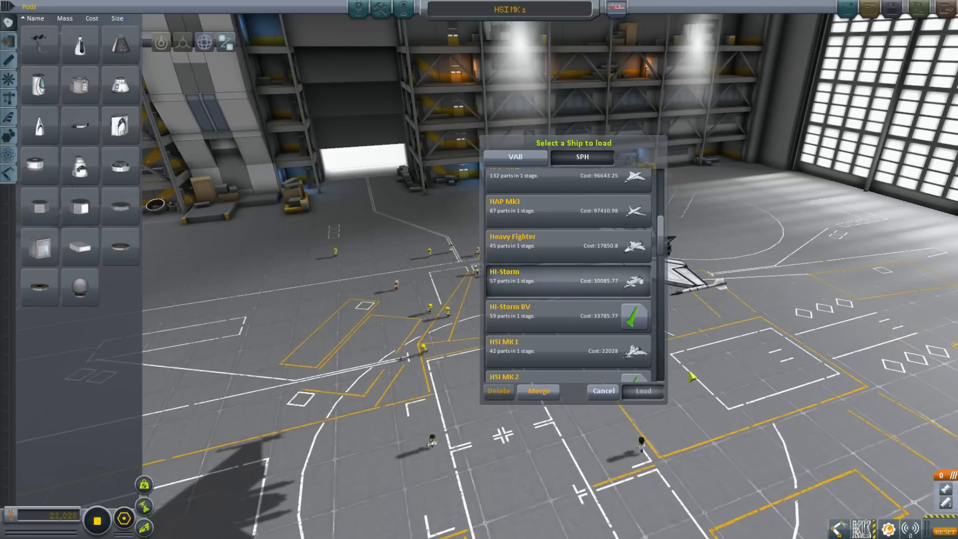
{"action": "left_click", "coordinate": [641, 391]}
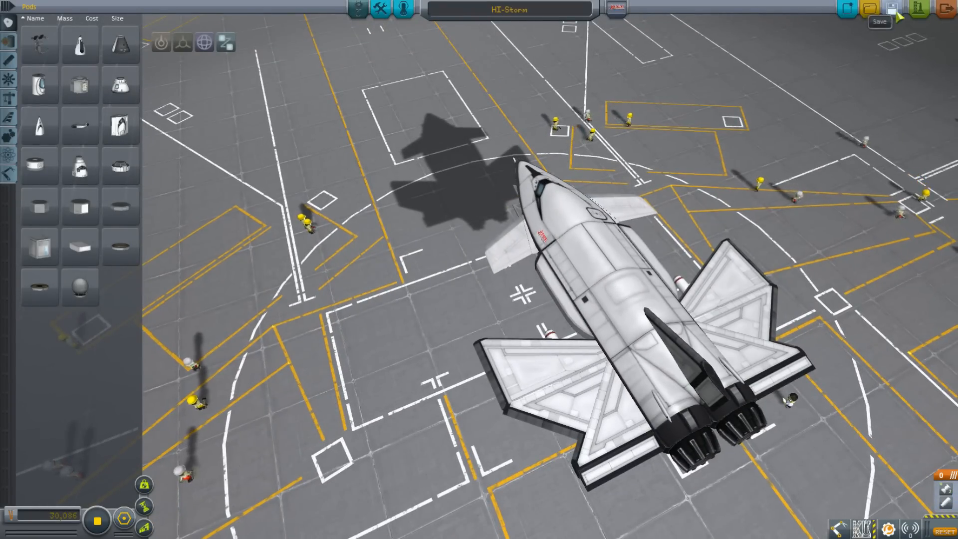
Step: Save the Hi-Storm design after showing it in the hangar
{"action": "left_click", "coordinate": [918, 9]}
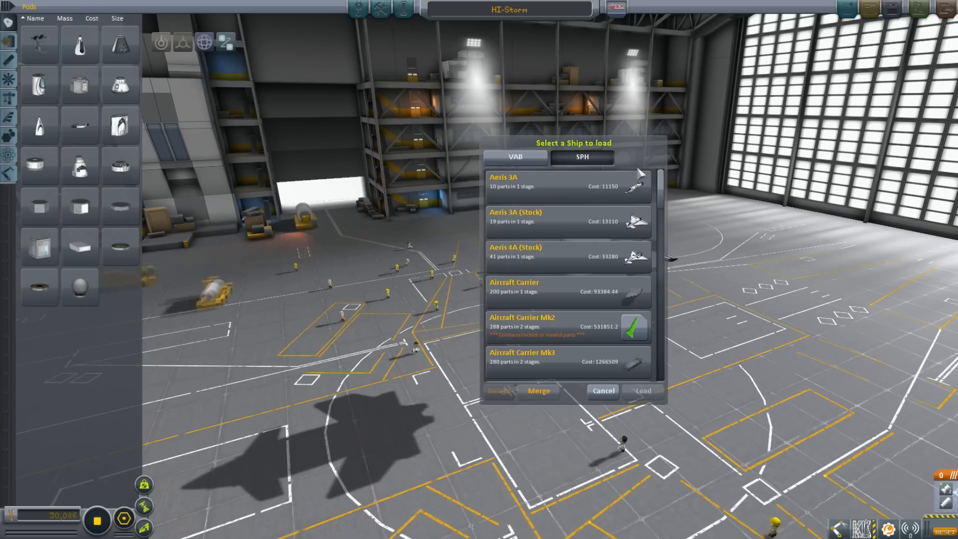
Step: Scroll the saved SPH craft list down to the HAP Mk2 and HAP Mk3 entries
{"action": "scroll", "scroll_direction": "down", "scroll_amount": 3}
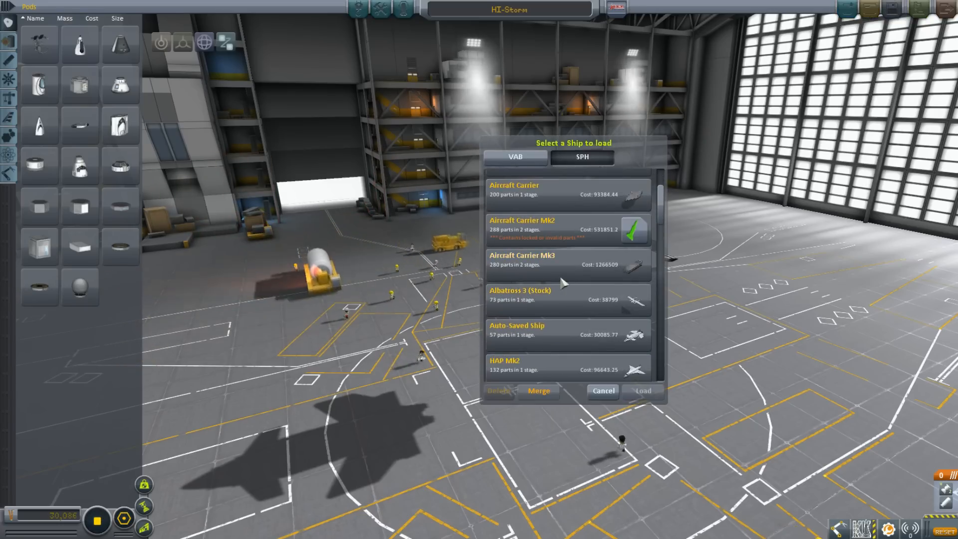
{"action": "scroll", "scroll_direction": "down", "scroll_amount": 3}
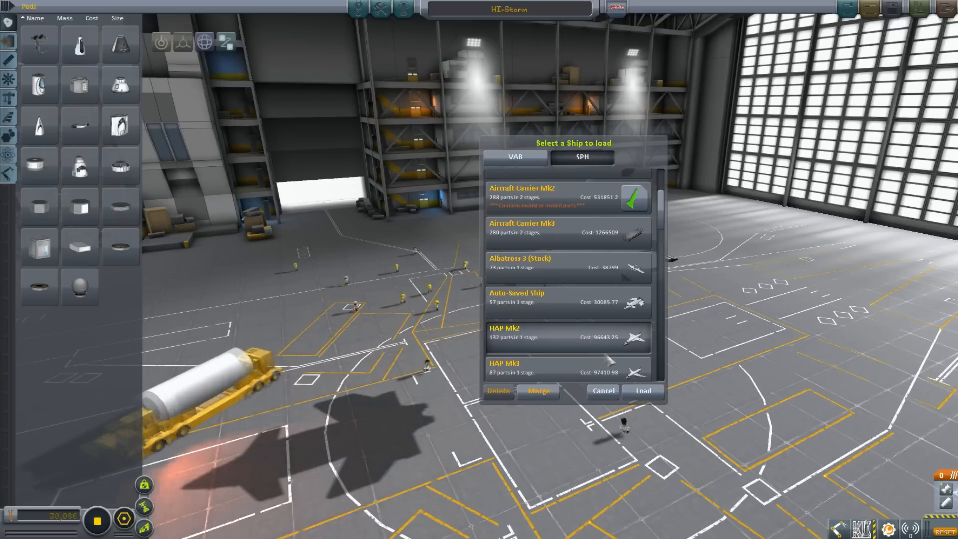
{"action": "scroll", "scroll_direction": "down", "scroll_amount": 3}
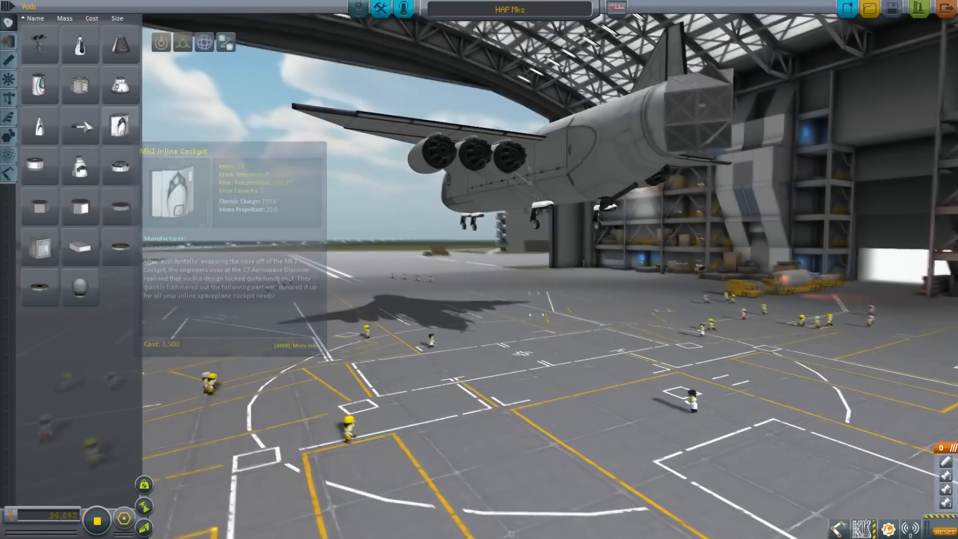
Step: Show the Utility parts category and page forward through its parts
{"action": "left_click", "coordinate": [9, 137]}
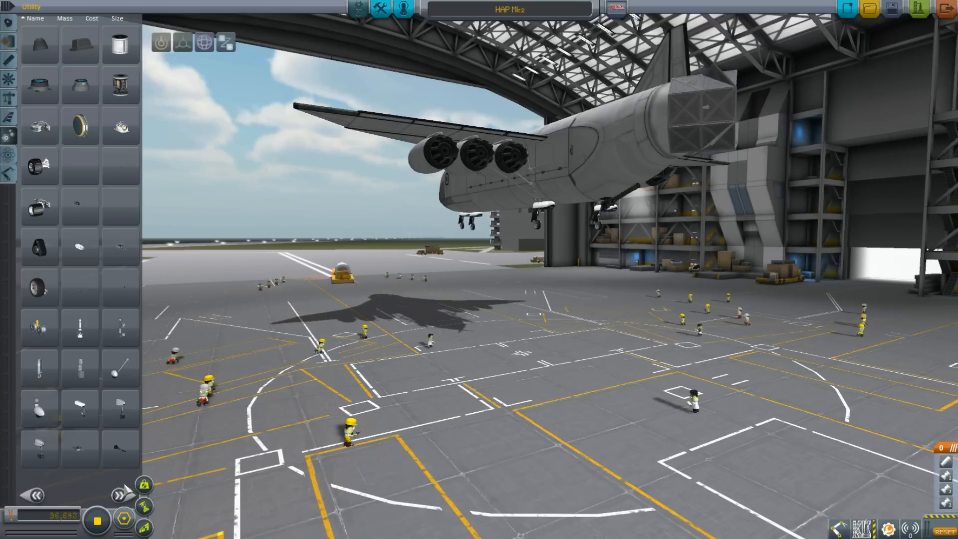
{"action": "mouse_move", "coordinate": [121, 494]}
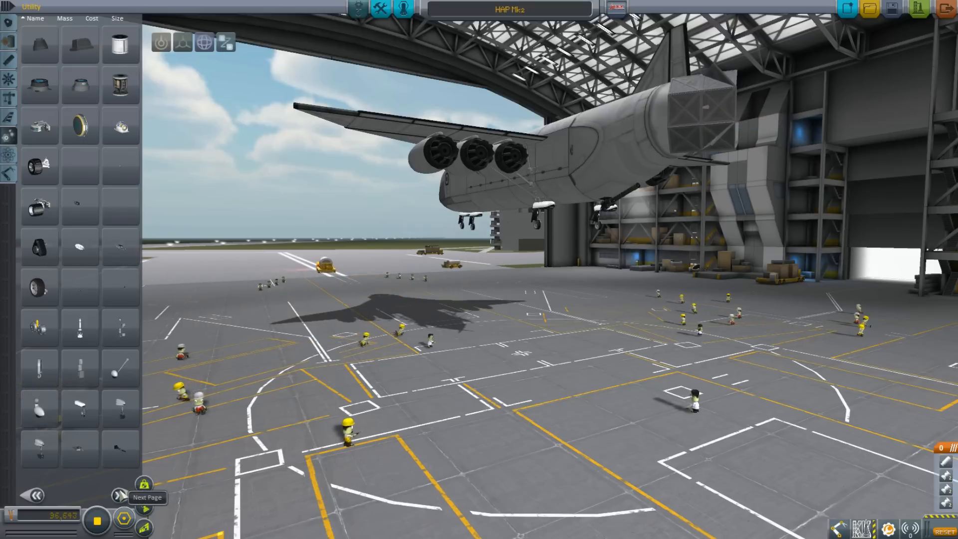
{"action": "left_click", "coordinate": [117, 494]}
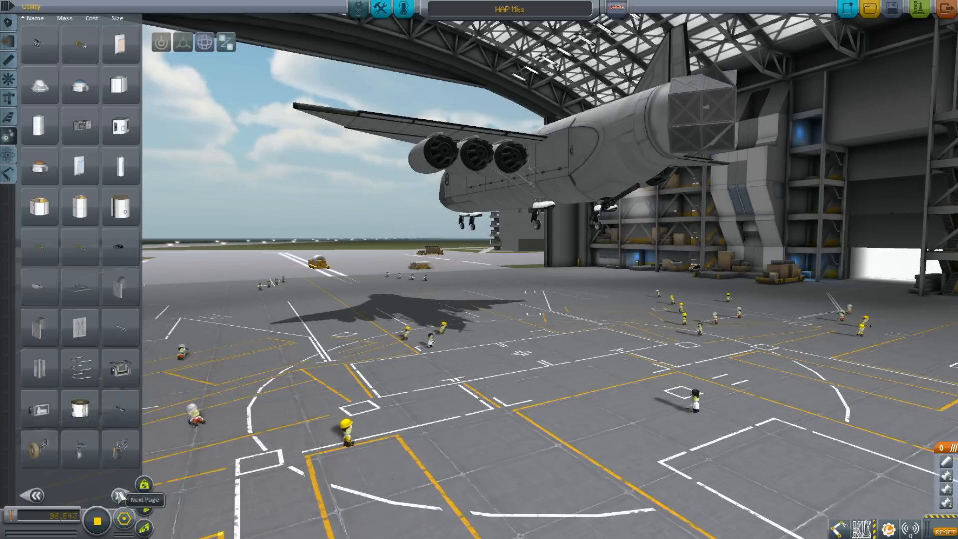
{"action": "left_click", "coordinate": [119, 494]}
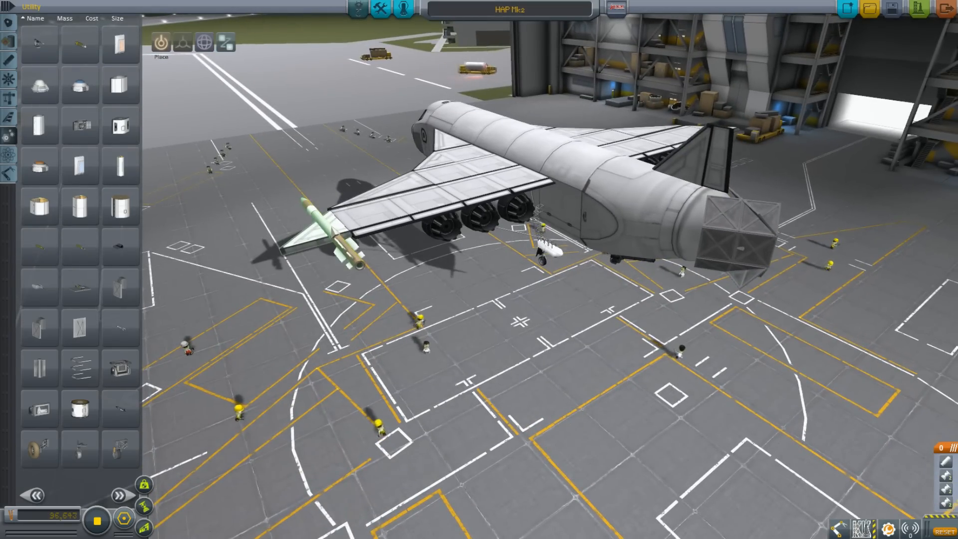
{"action": "mouse_move", "coordinate": [121, 409]}
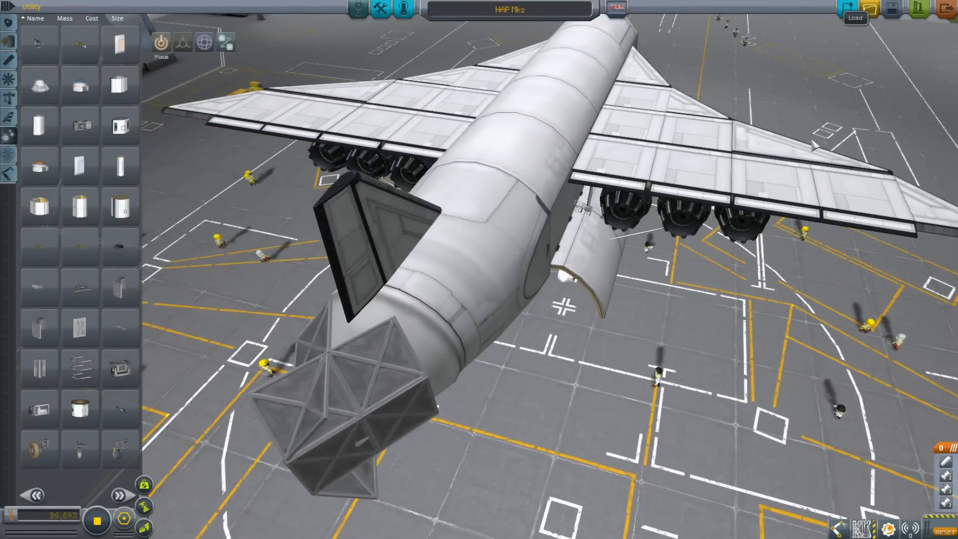
Step: Load the HAP Mk3 bomber into the hangar and send it to launch
{"action": "left_click", "coordinate": [855, 17]}
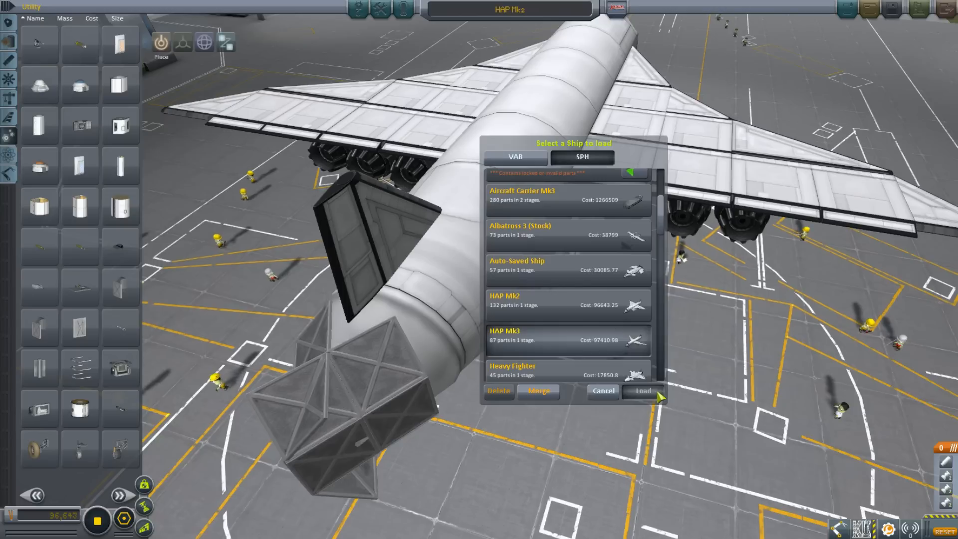
{"action": "left_click", "coordinate": [641, 391]}
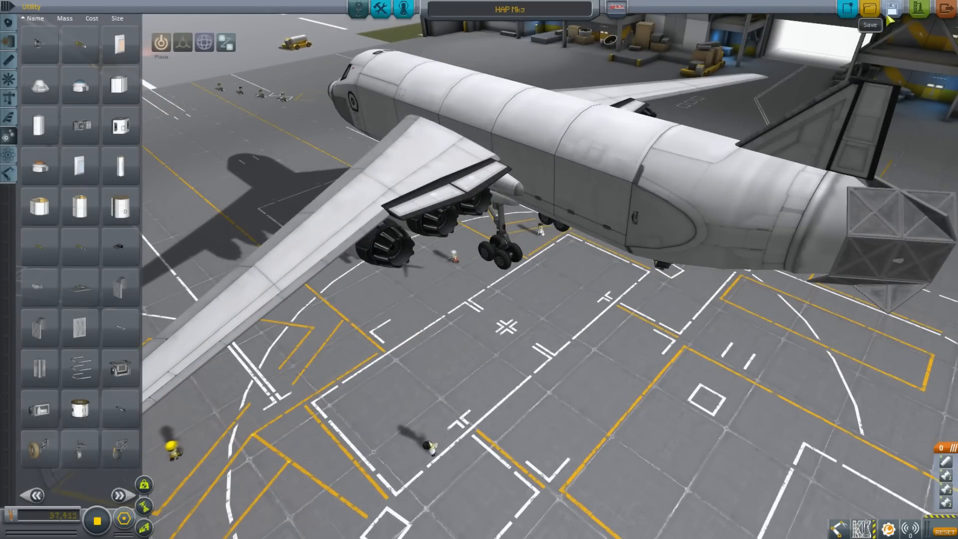
{"action": "left_click", "coordinate": [890, 8]}
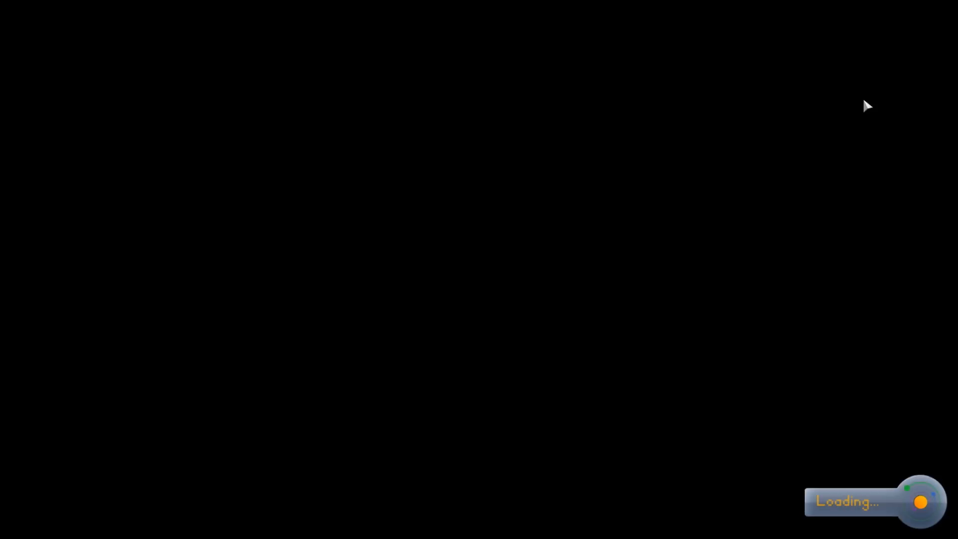